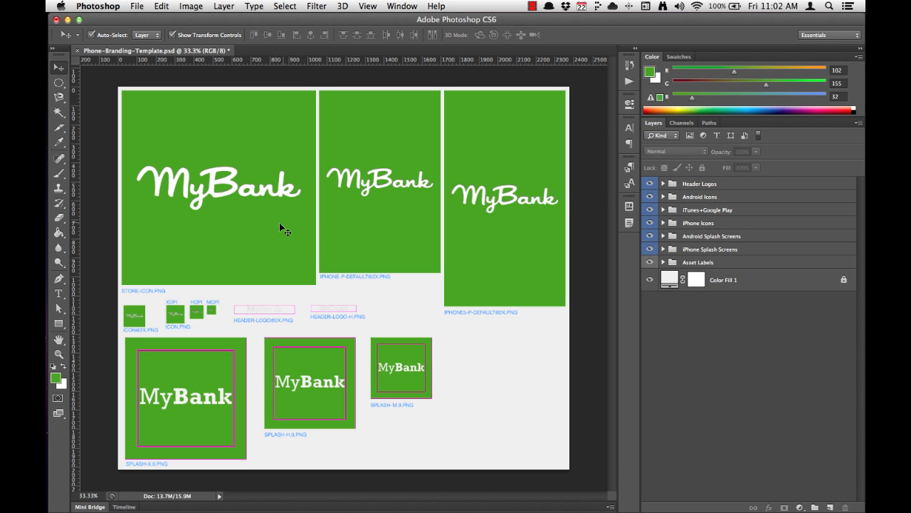
pyautogui.moveTo(245, 316)
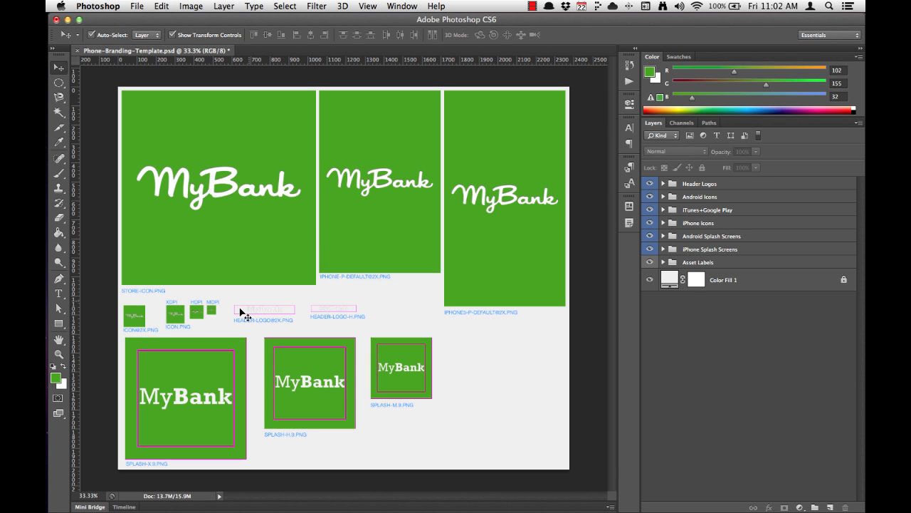
pyautogui.moveTo(222, 367)
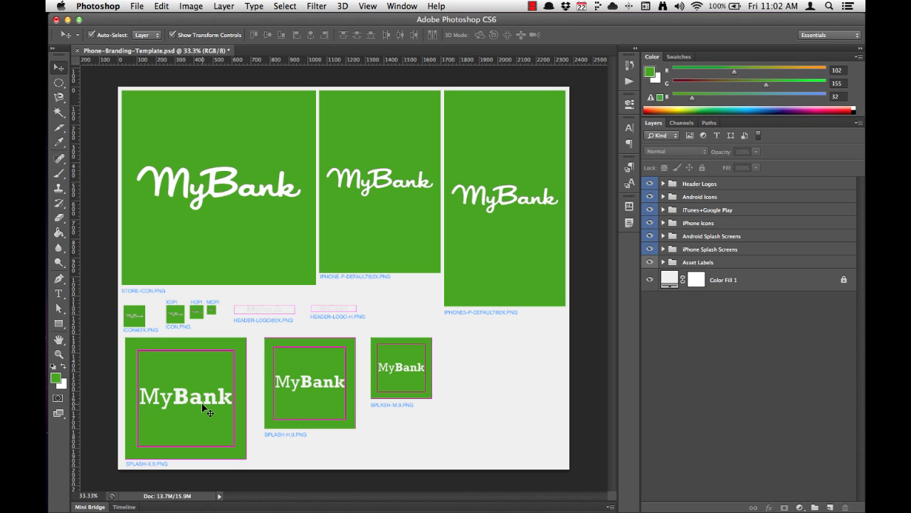
pyautogui.moveTo(211, 427)
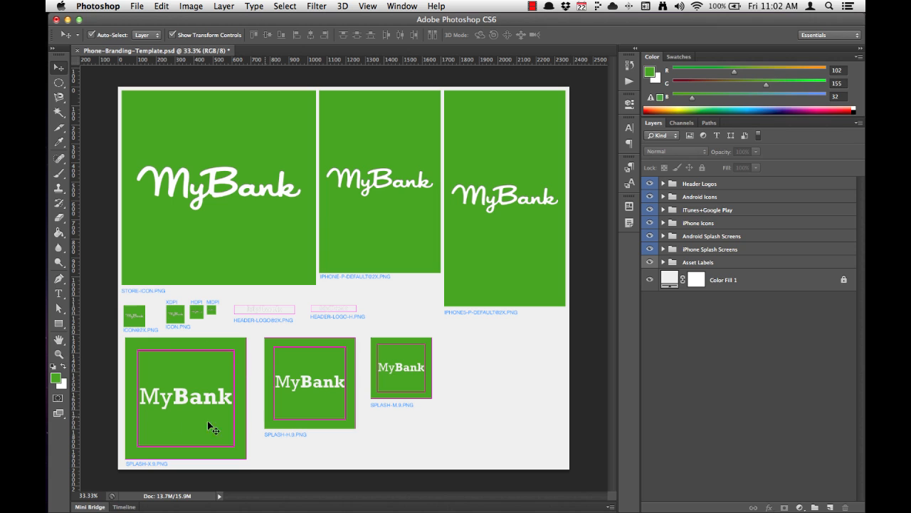
pyautogui.moveTo(154, 421)
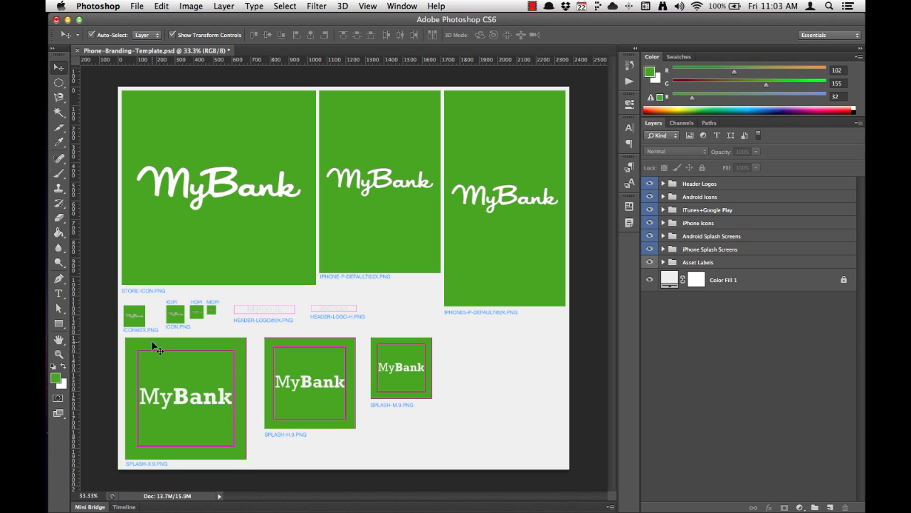
pyautogui.moveTo(180, 350)
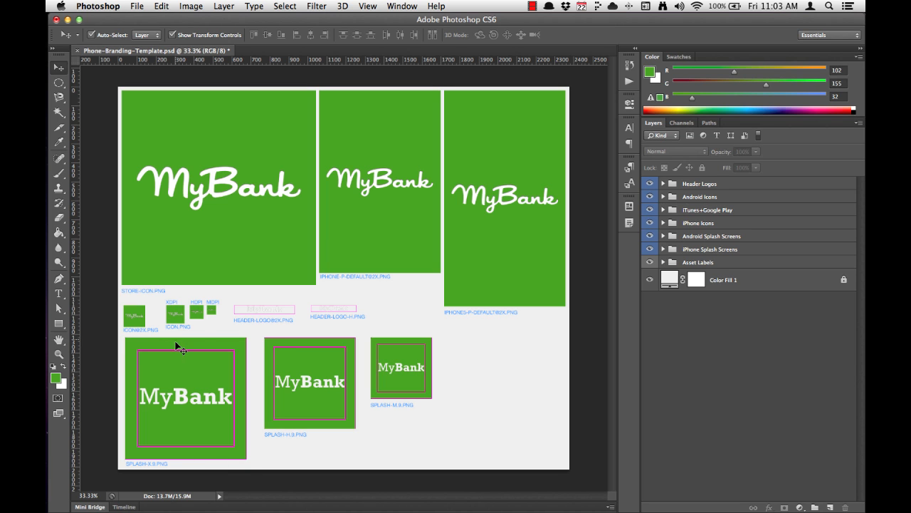
pyautogui.moveTo(197, 341)
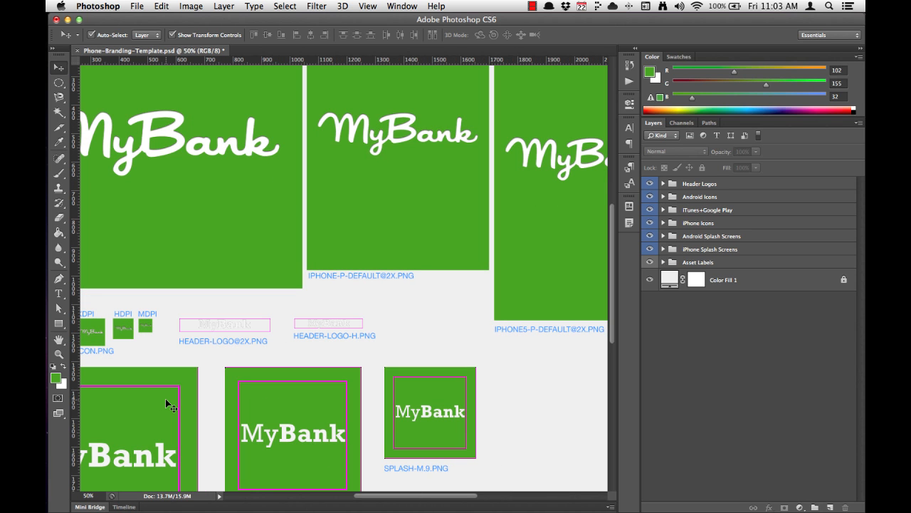
# - Scroll the canvas down and right to the SPLASH-X, SPLASH-H and SPLASH-M artboards
pyautogui.scroll(-3)
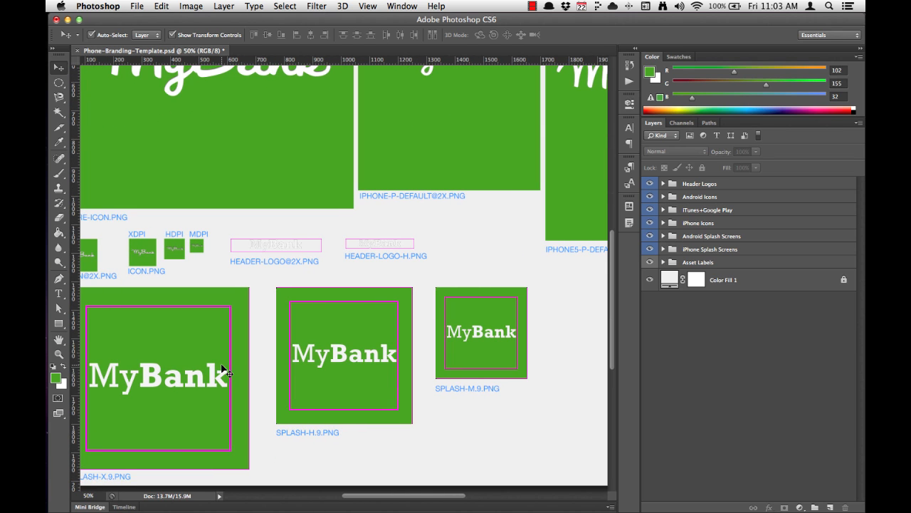
pyautogui.hscroll(3)
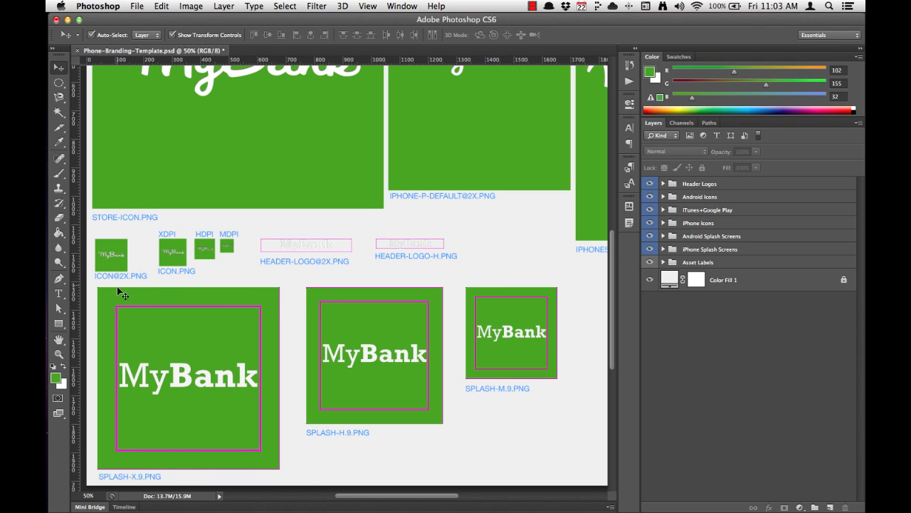
pyautogui.moveTo(193, 353)
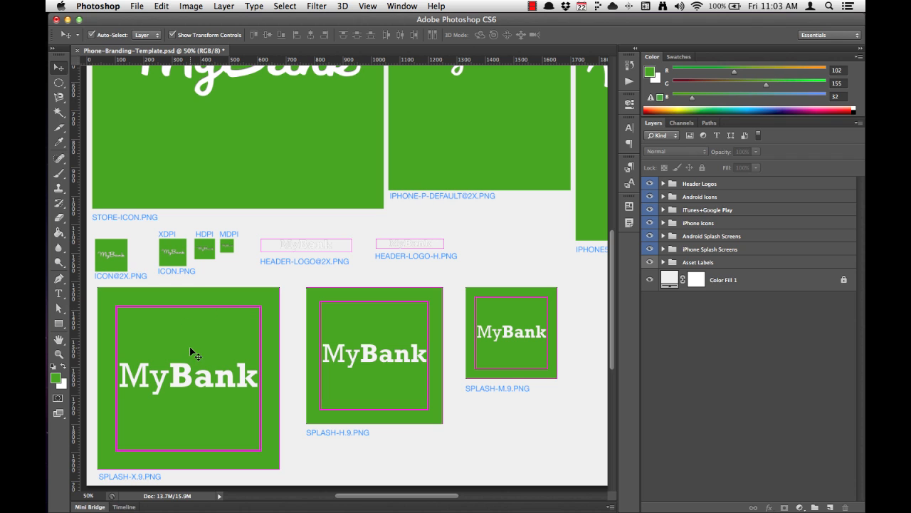
# - Select the SPLASH-X artwork and expand splash-x.9.png to show its bounds and old logo layers
pyautogui.click(664, 237)
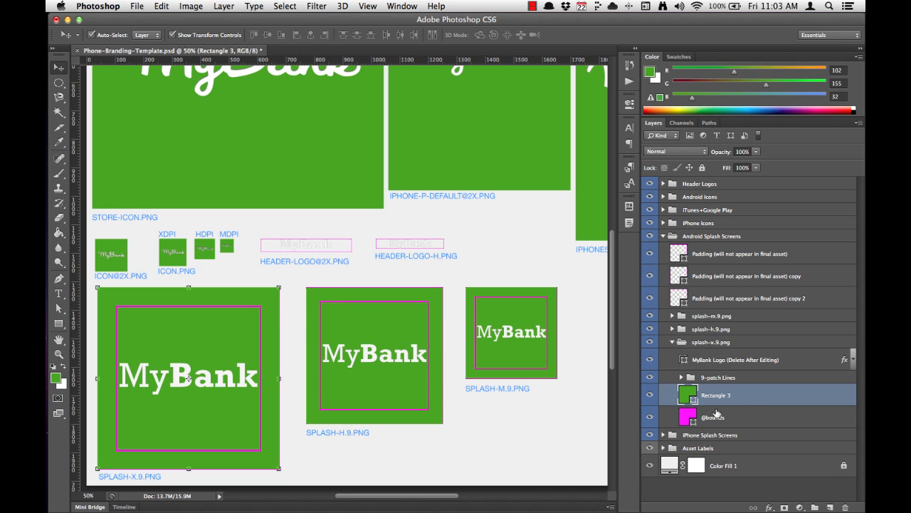
pyautogui.click(715, 416)
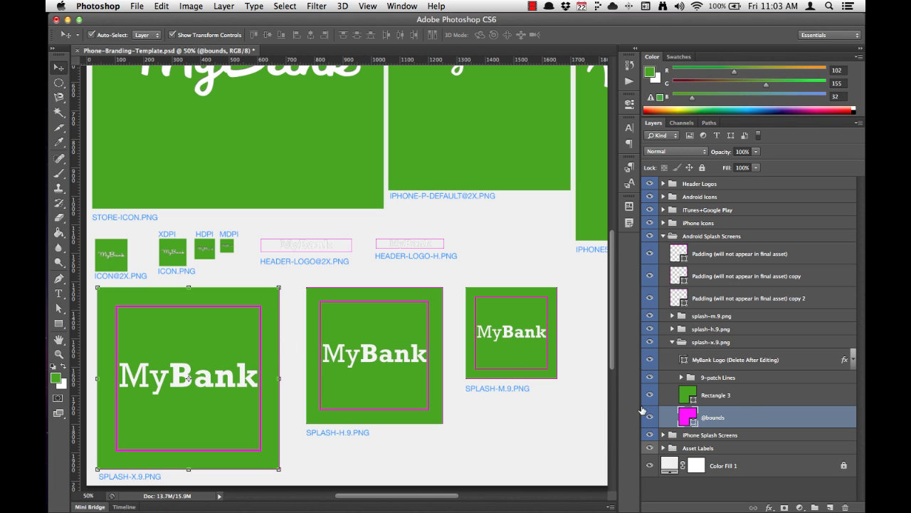
pyautogui.moveTo(292, 336)
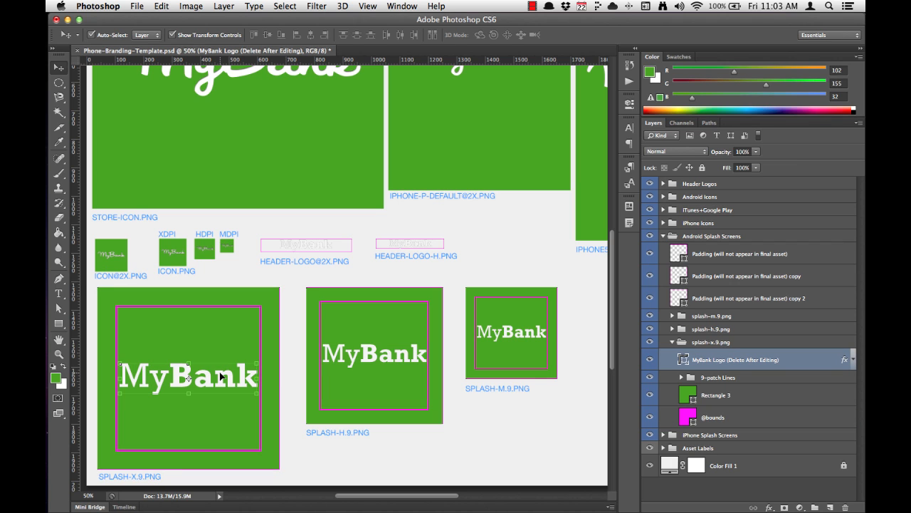
pyautogui.moveTo(393, 379)
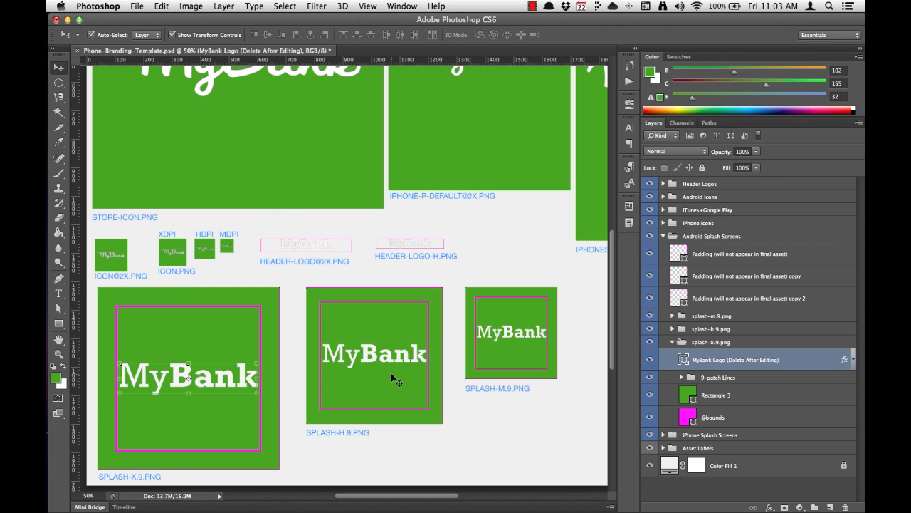
pyautogui.moveTo(258, 342)
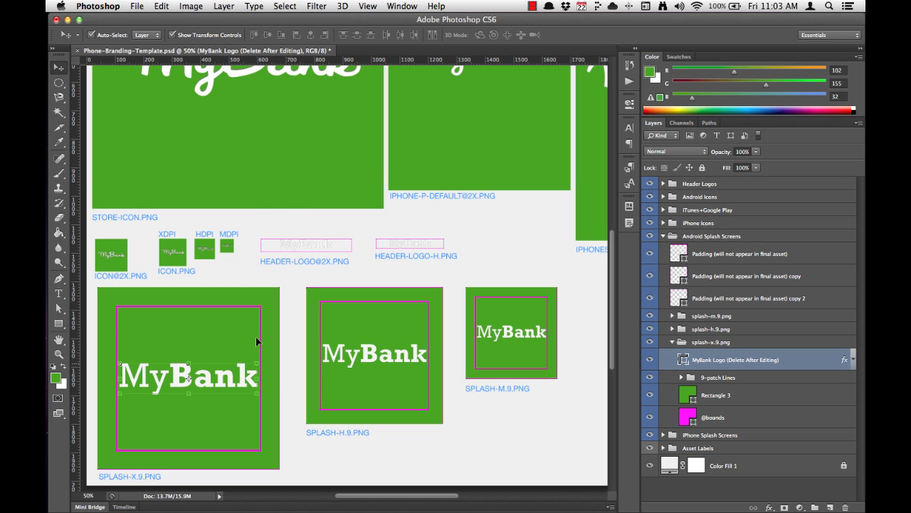
pyautogui.moveTo(259, 336)
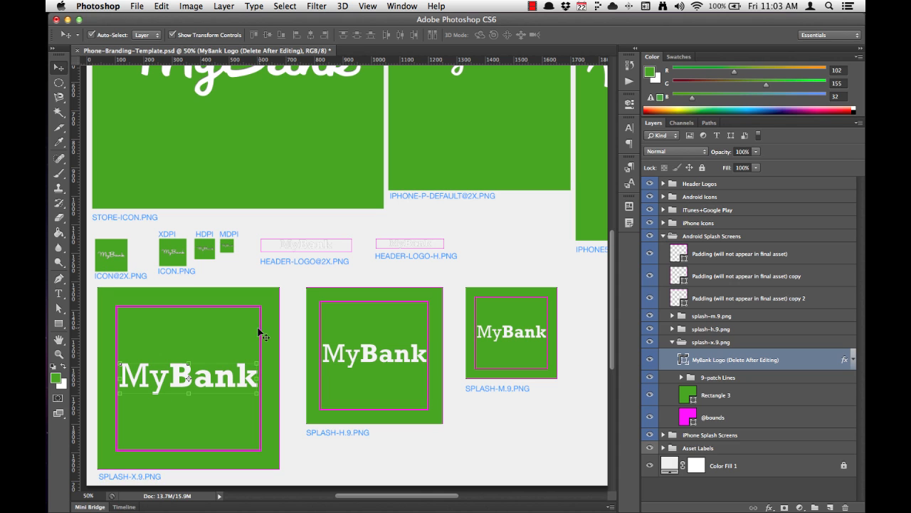
pyautogui.moveTo(259, 390)
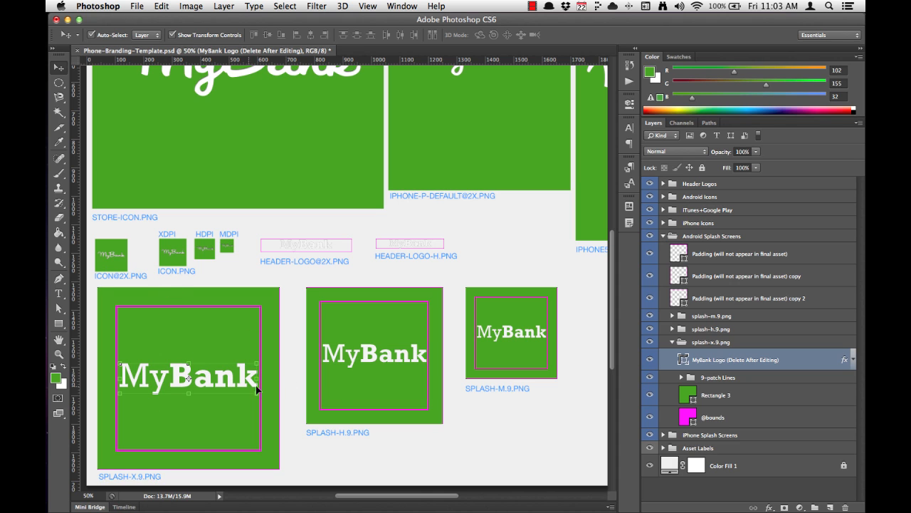
pyautogui.moveTo(273, 143)
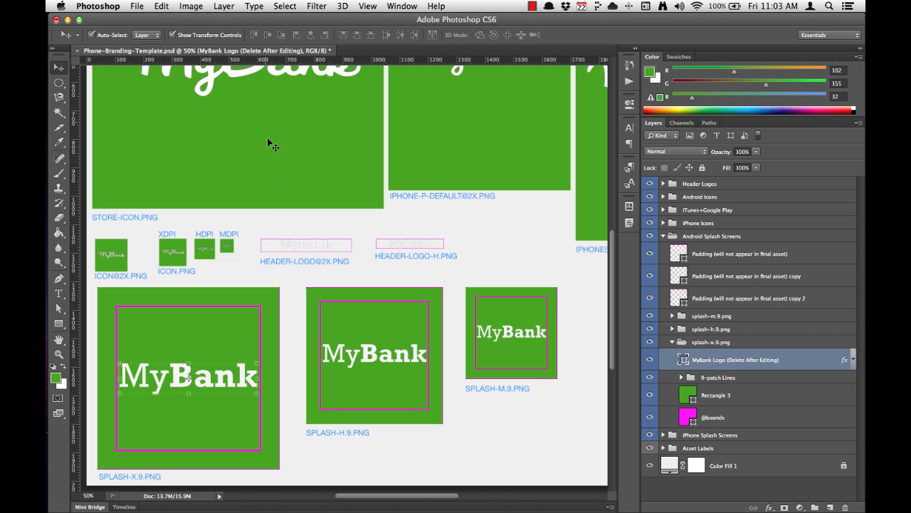
# - Duplicate MyBank-New-Logo, move the copy onto SPLASH-X and file it in the splash-x.9.png group
pyautogui.press('cmd+j')
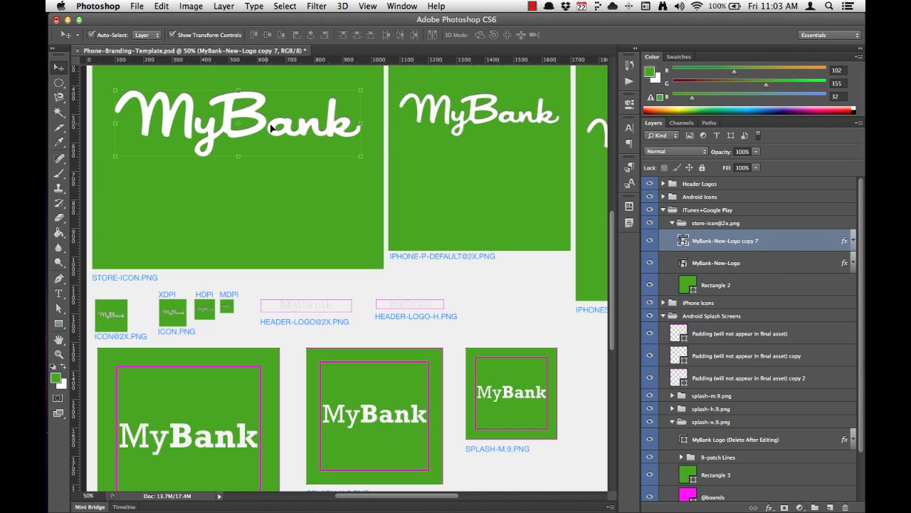
pyautogui.moveTo(238, 122); pyautogui.dragTo(244, 415)
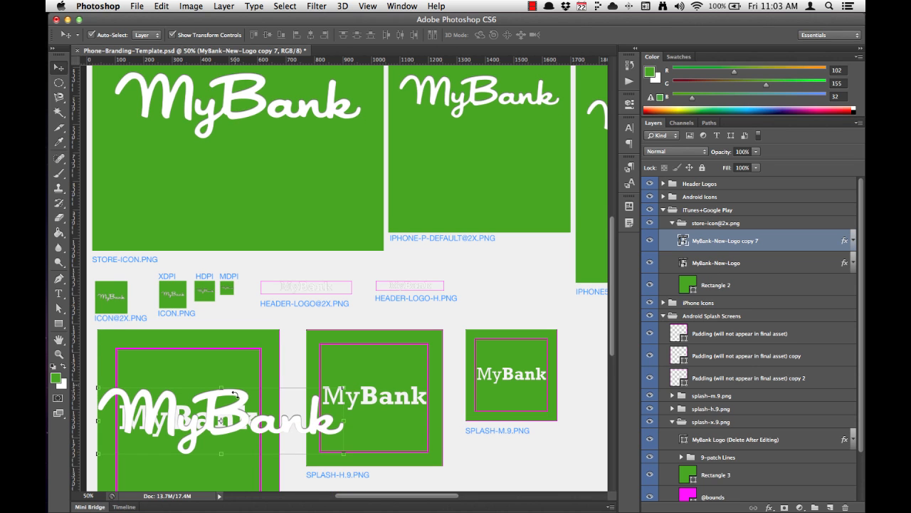
pyautogui.scroll(-3)
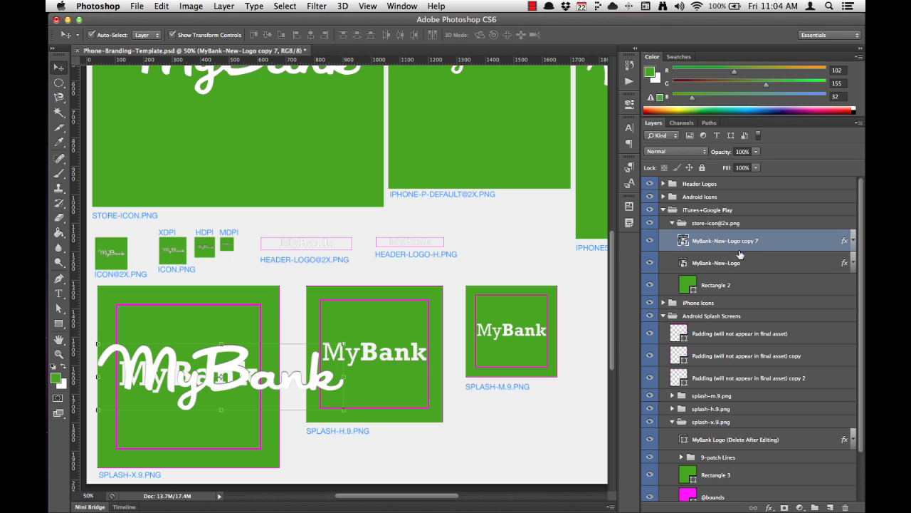
pyautogui.moveTo(721, 242)
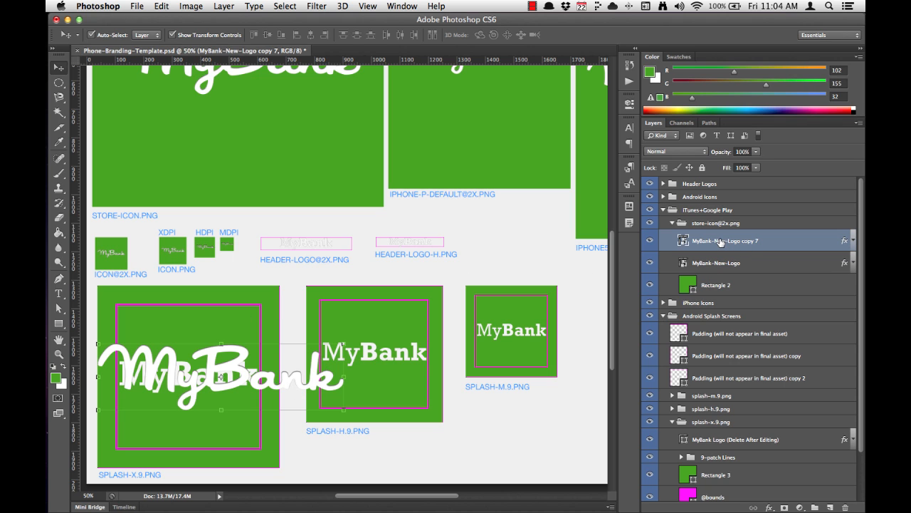
pyautogui.click(715, 474)
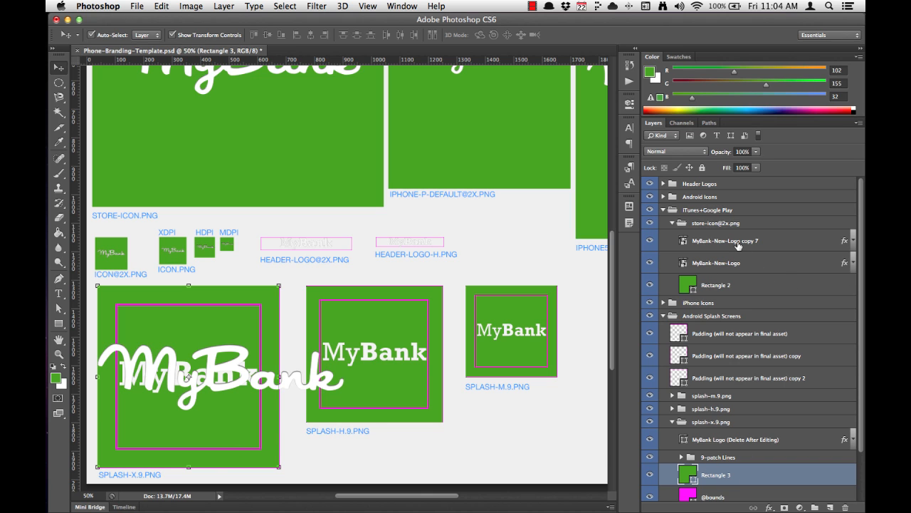
pyautogui.click(726, 239)
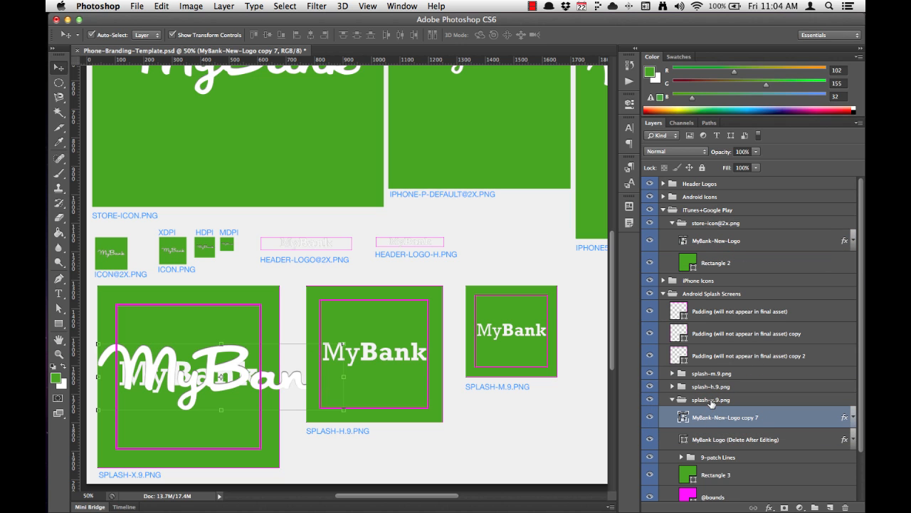
# - Remove the old bold logo and scale the script logo copy down inside the padding box
pyautogui.scroll(3)
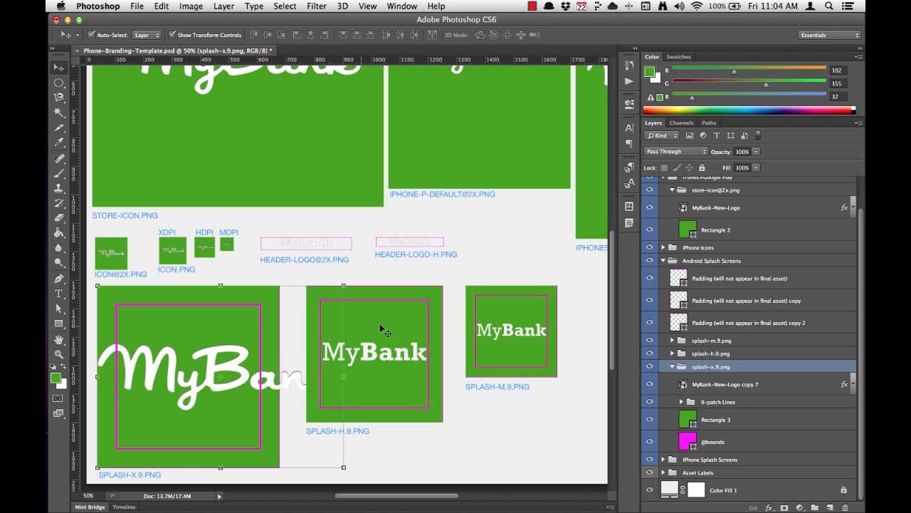
pyautogui.click(726, 385)
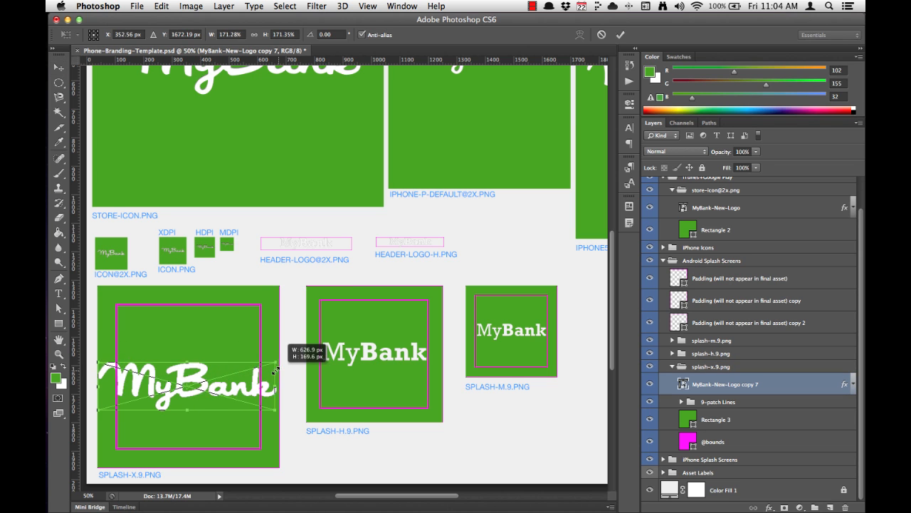
pyautogui.moveTo(276, 371); pyautogui.dragTo(284, 349)
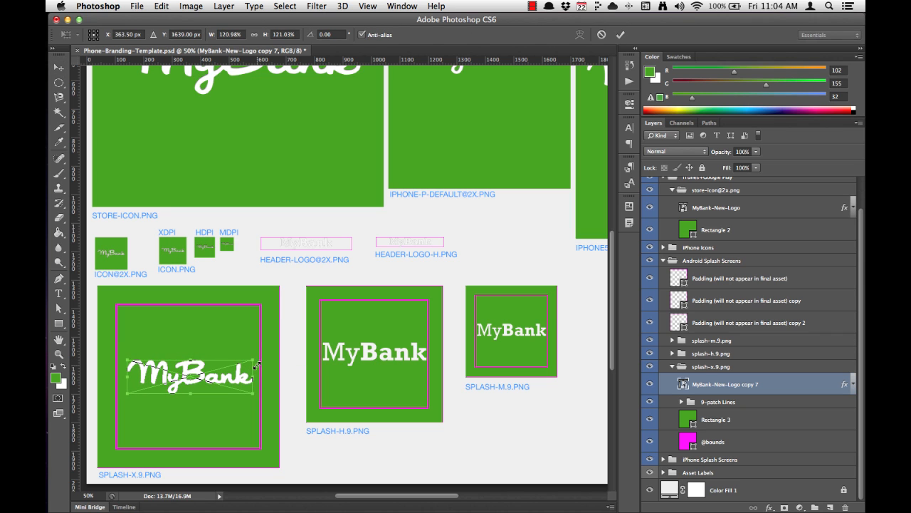
pyautogui.click(60, 68)
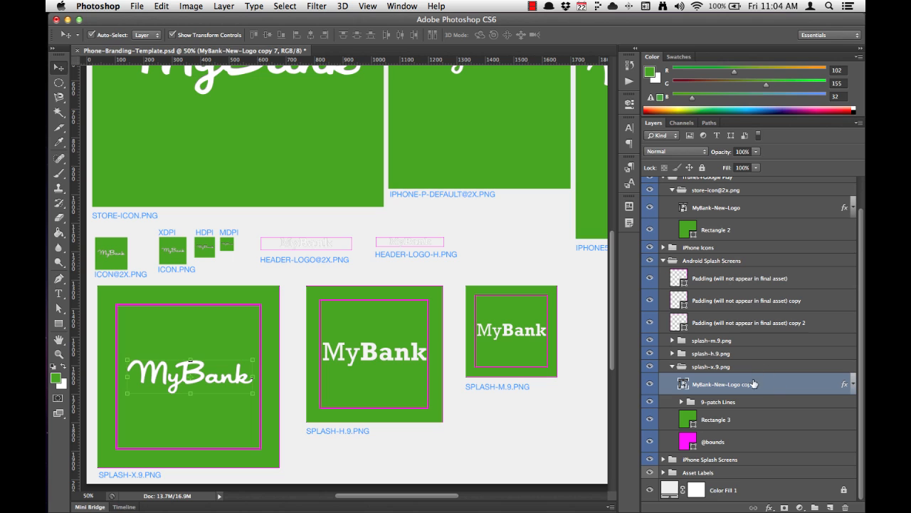
pyautogui.moveTo(758, 387)
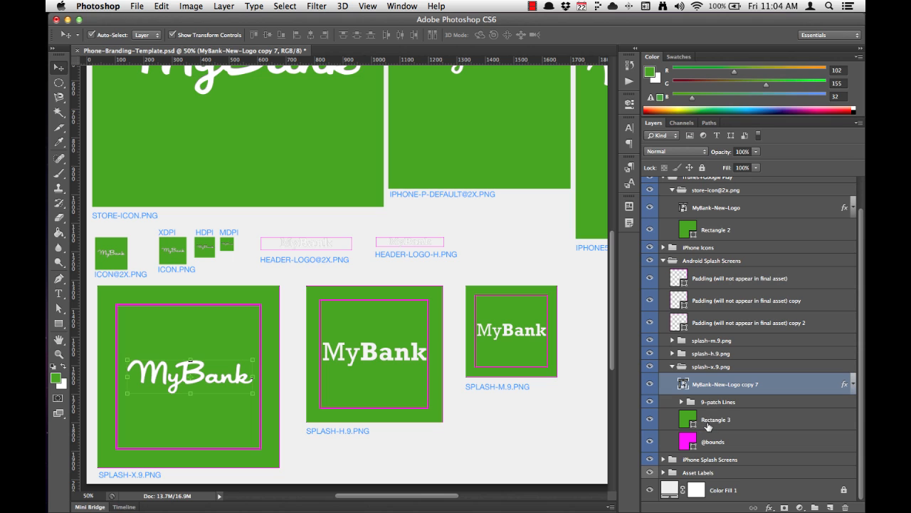
# - Select the script logo copy together with the Rectangle 3 background in splash-x.9.png
pyautogui.click(715, 419)
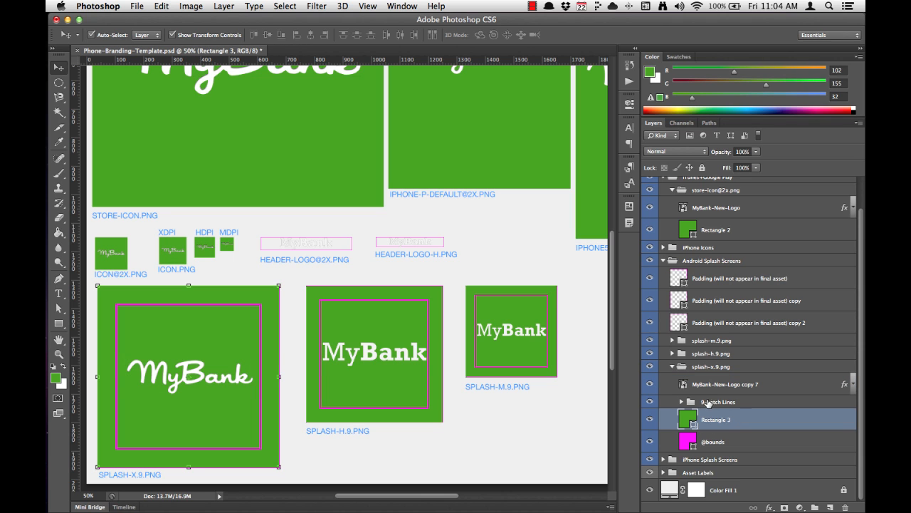
pyautogui.click(718, 401)
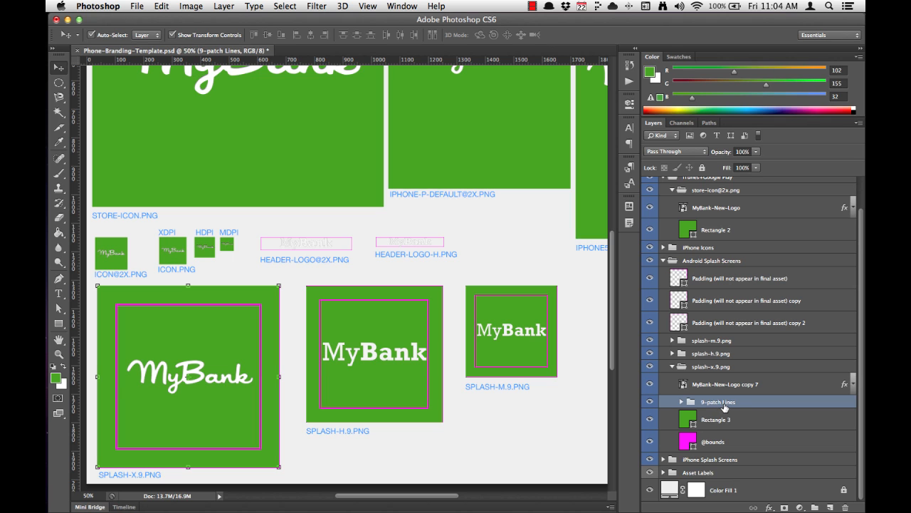
pyautogui.click(726, 385)
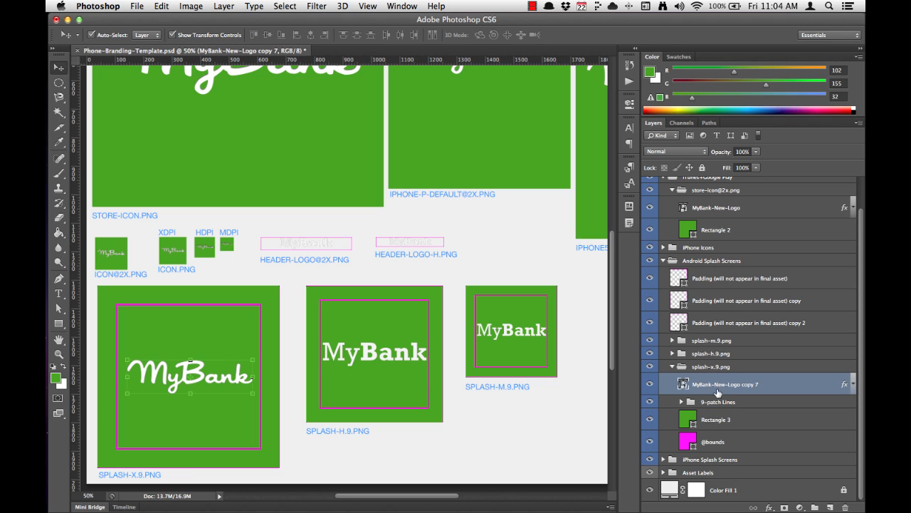
pyautogui.moveTo(748, 384)
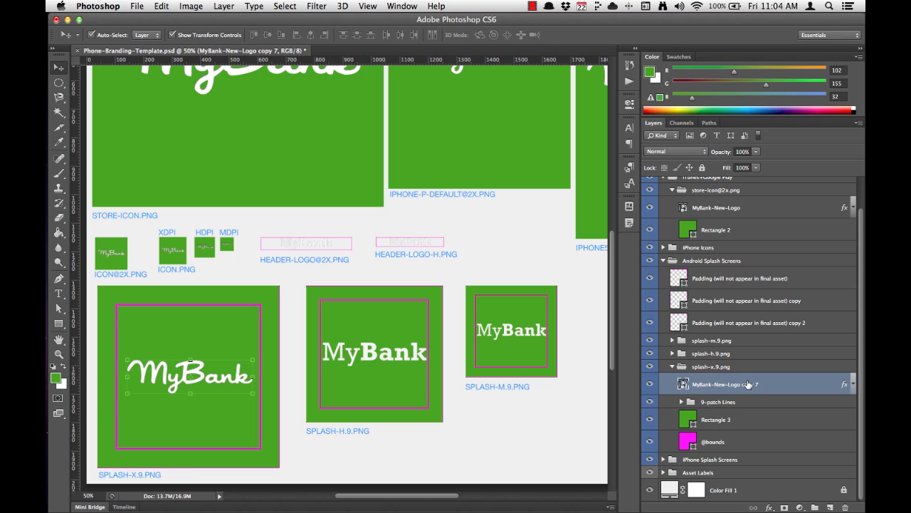
pyautogui.click(714, 418)
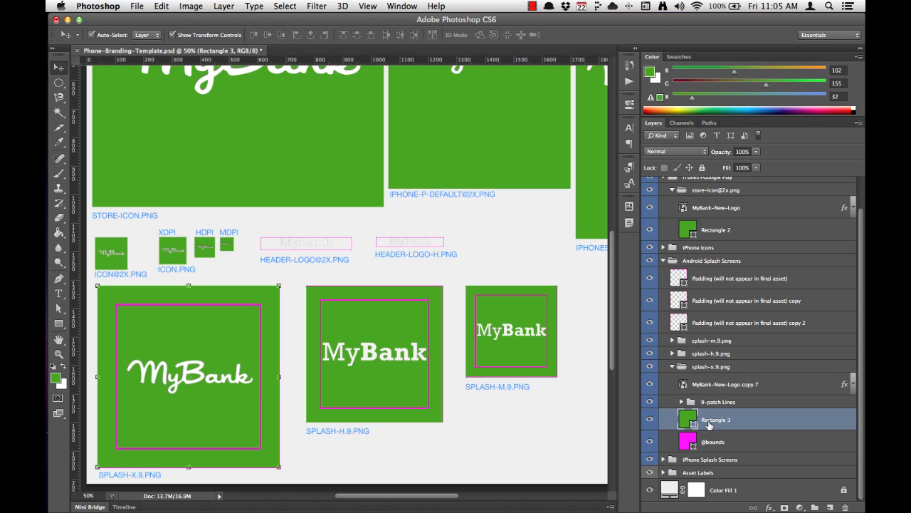
# - Align the logo to the rectangle's horizontal and vertical centers
pyautogui.click(725, 384)
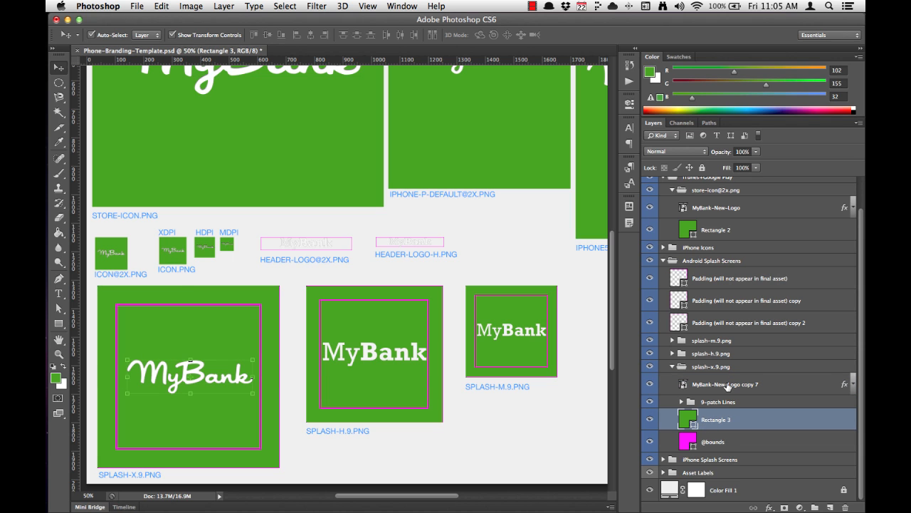
pyautogui.click(726, 384)
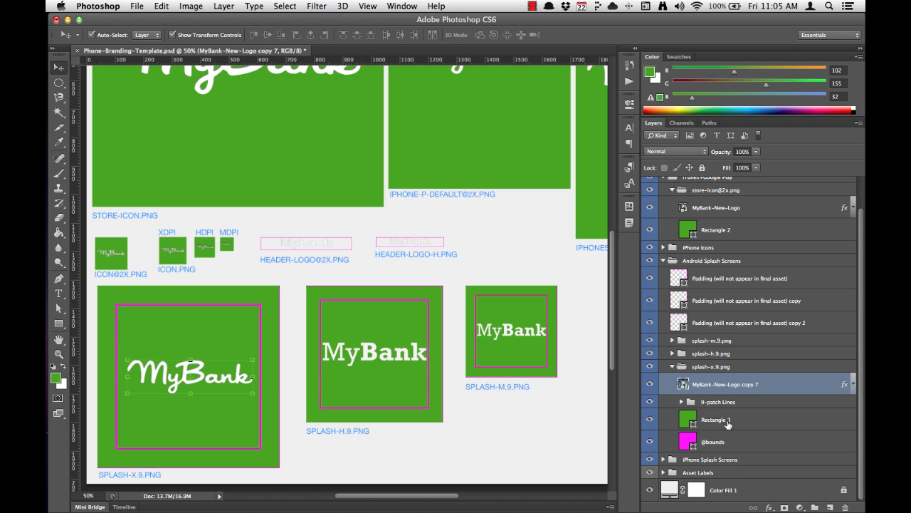
pyautogui.click(714, 418)
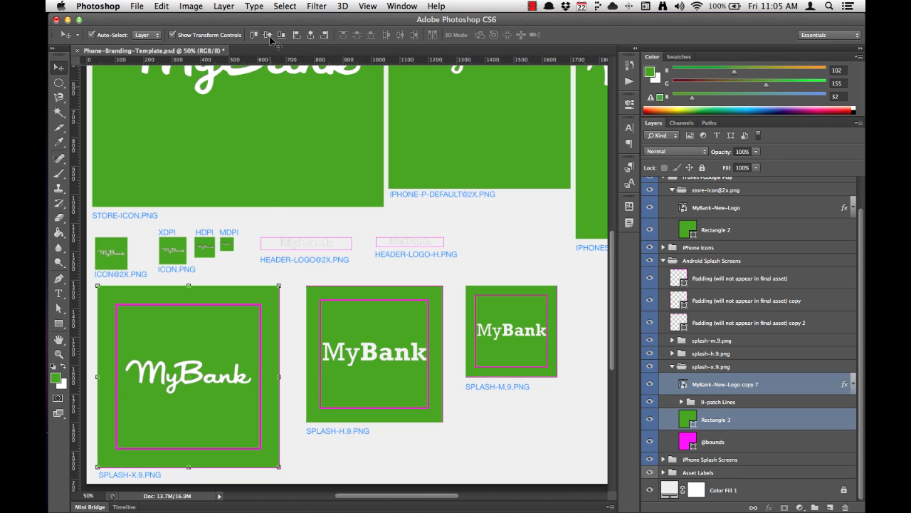
pyautogui.click(710, 366)
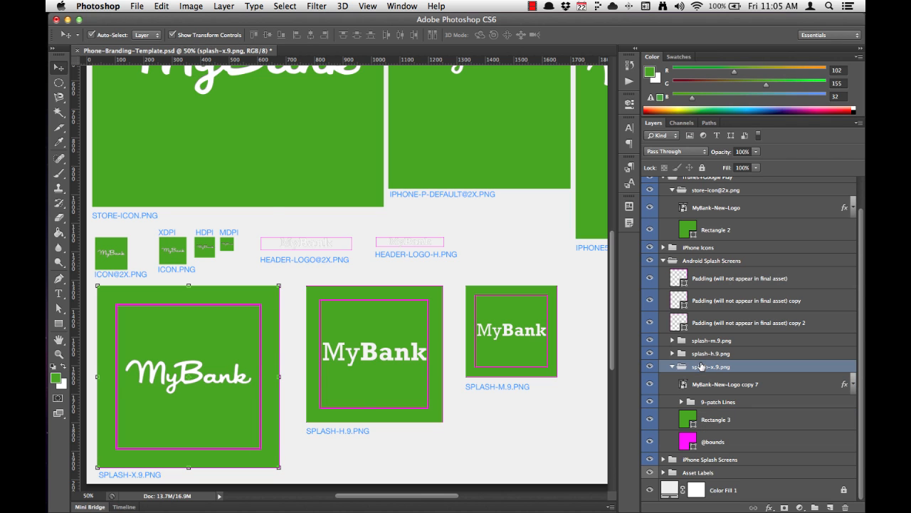
pyautogui.moveTo(373, 396)
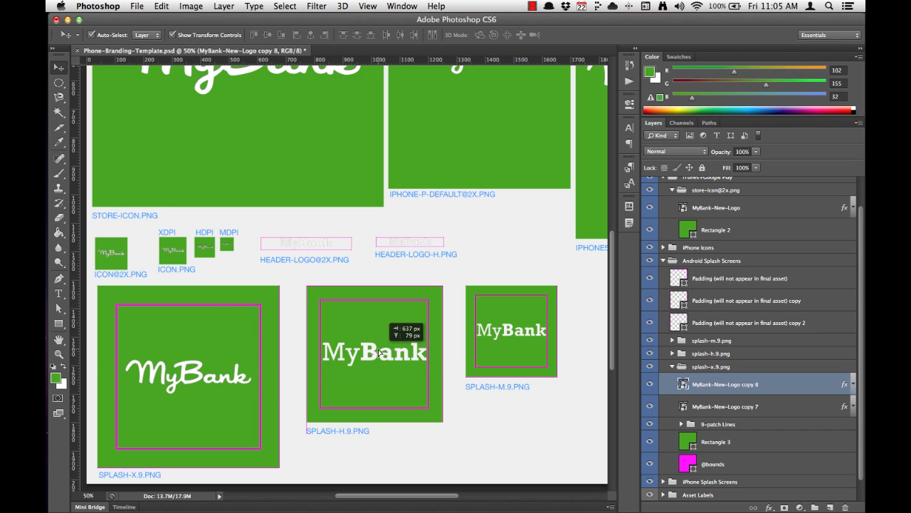
# - Drop a logo copy into splash-h.9.png in place of its old bold logo layer
pyautogui.click(715, 406)
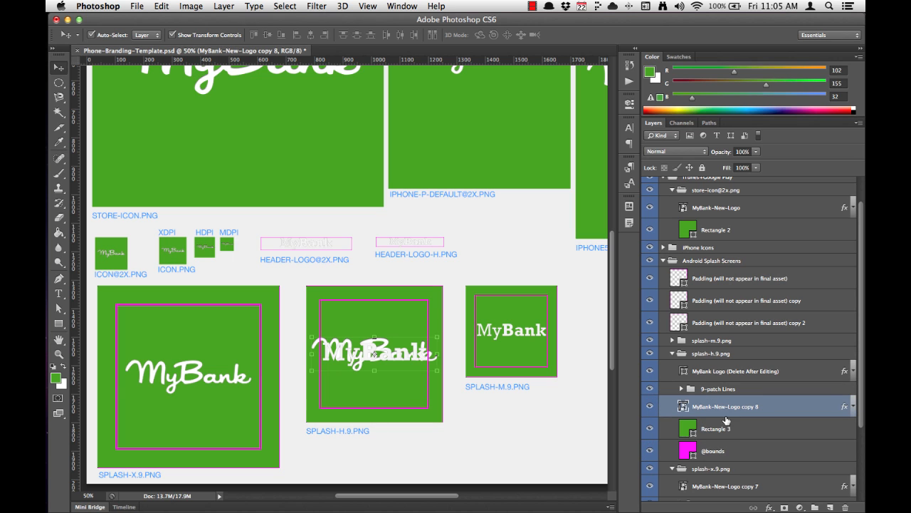
pyautogui.click(715, 427)
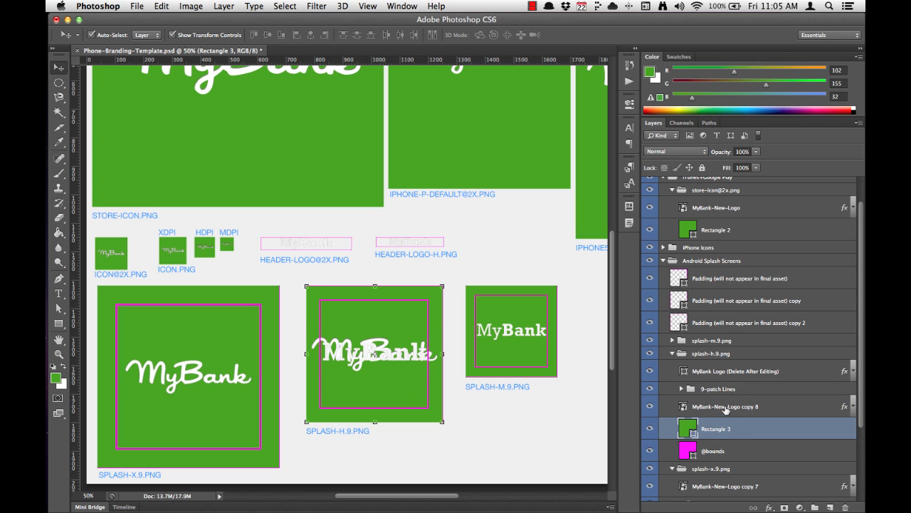
pyautogui.click(709, 353)
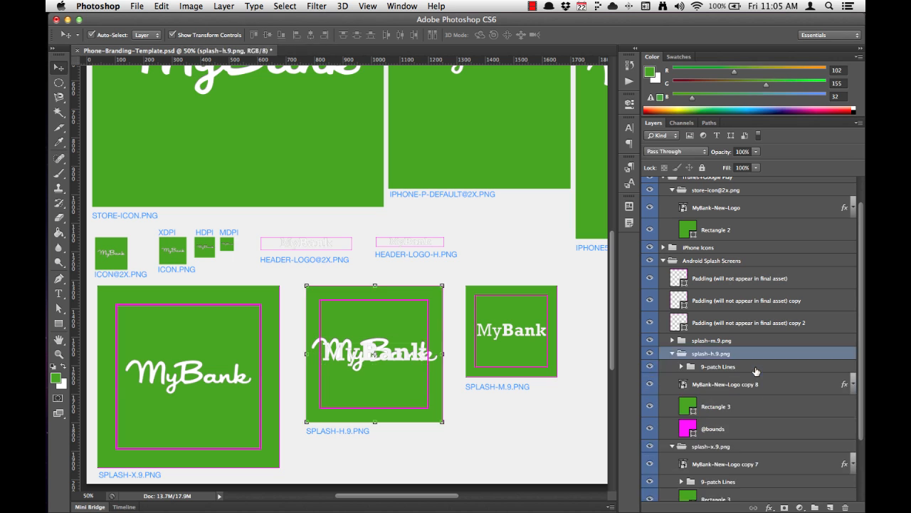
pyautogui.click(725, 385)
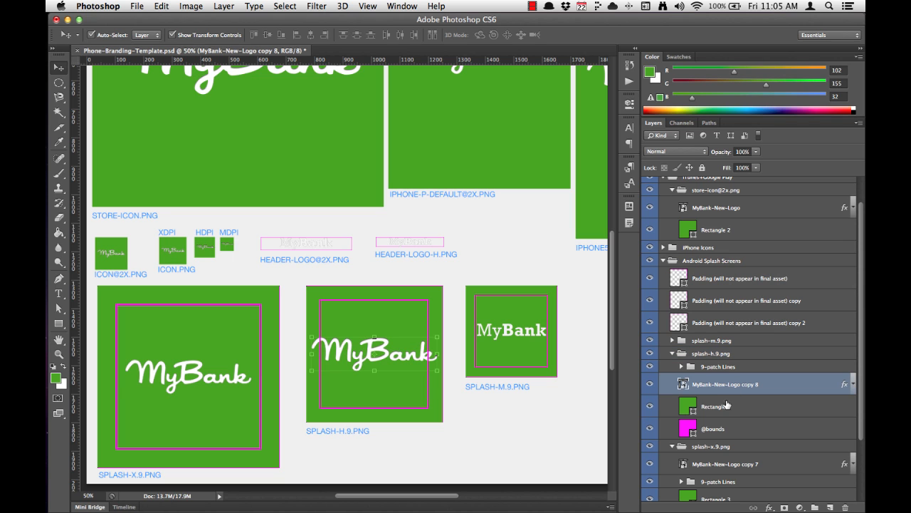
# - Scale the logo copy down and center it on the high-res screen's Rectangle 3
pyautogui.click(715, 406)
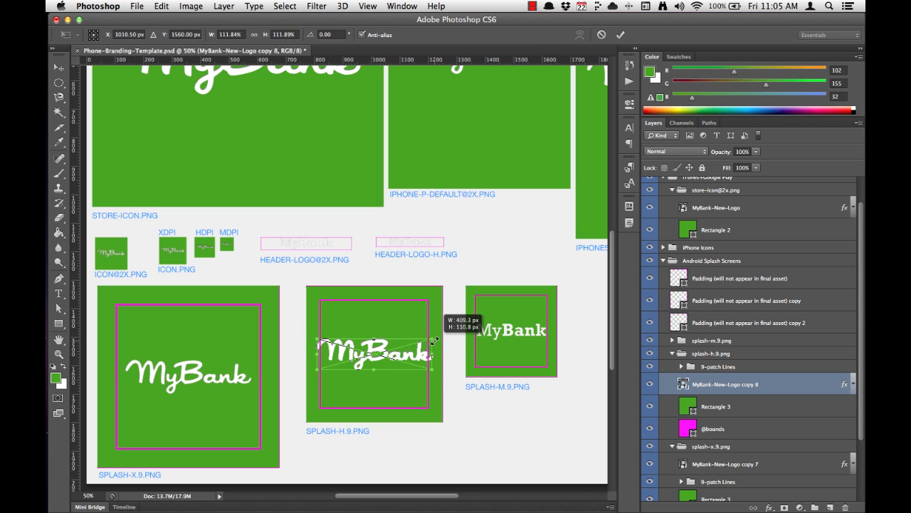
pyautogui.press('Return')
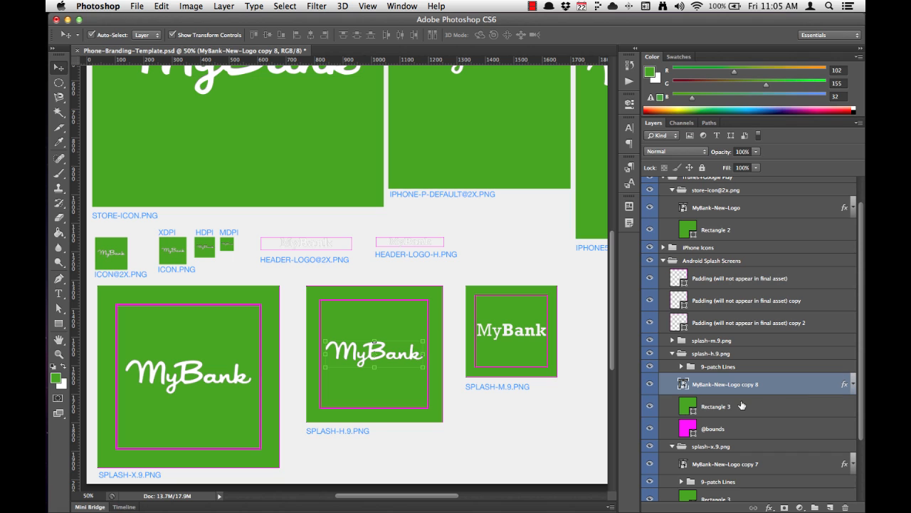
pyautogui.click(310, 34)
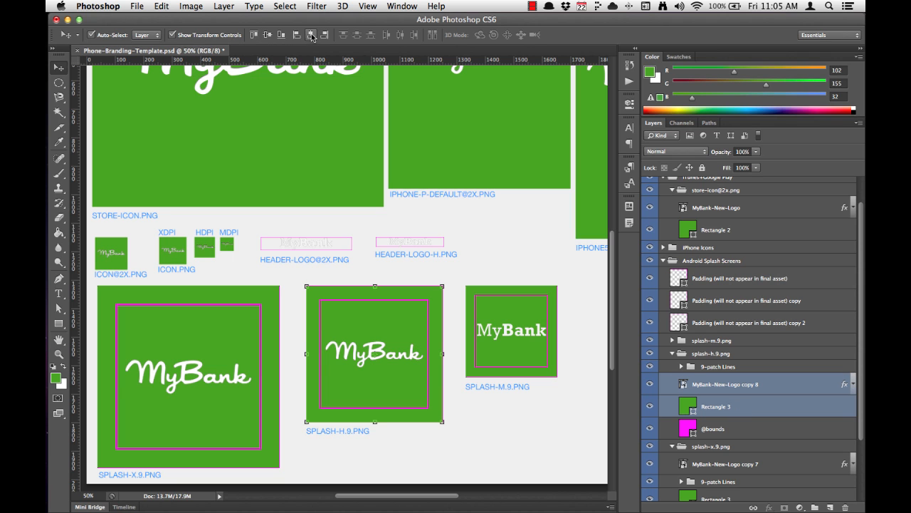
pyautogui.moveTo(666, 327)
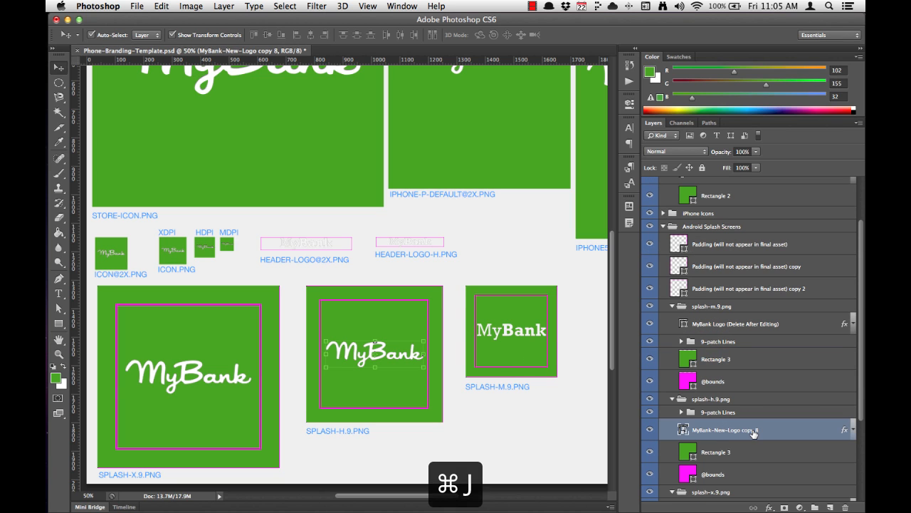
# - Duplicate the logo into splash-m.9.png, scale it to fit, and collapse the medium group
pyautogui.press('cmd+j')
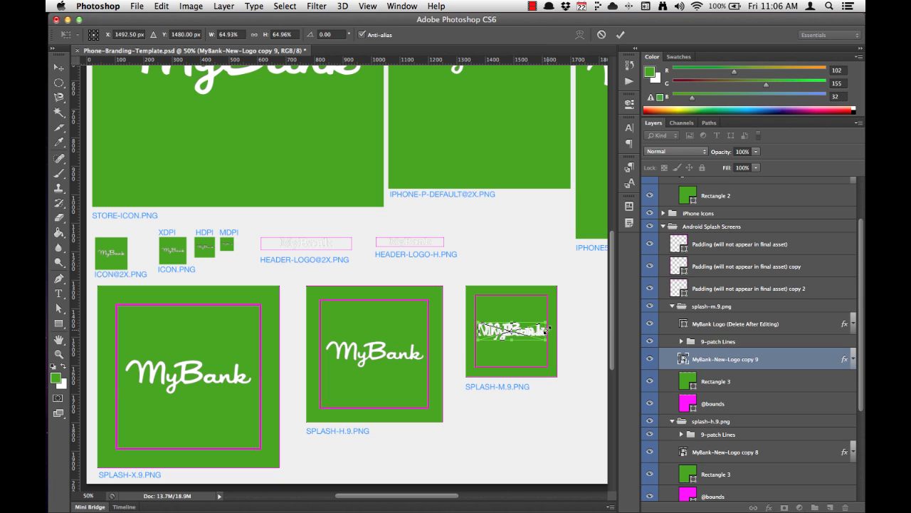
pyautogui.click(734, 324)
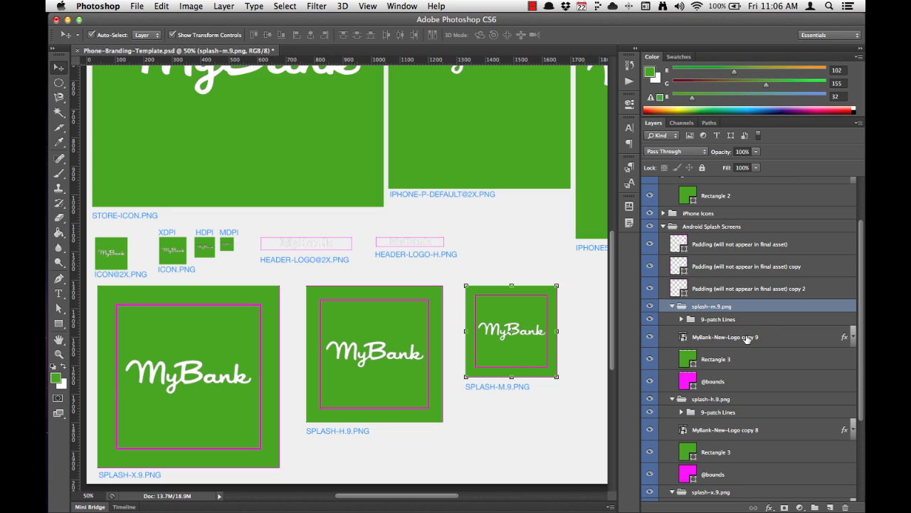
pyautogui.click(715, 359)
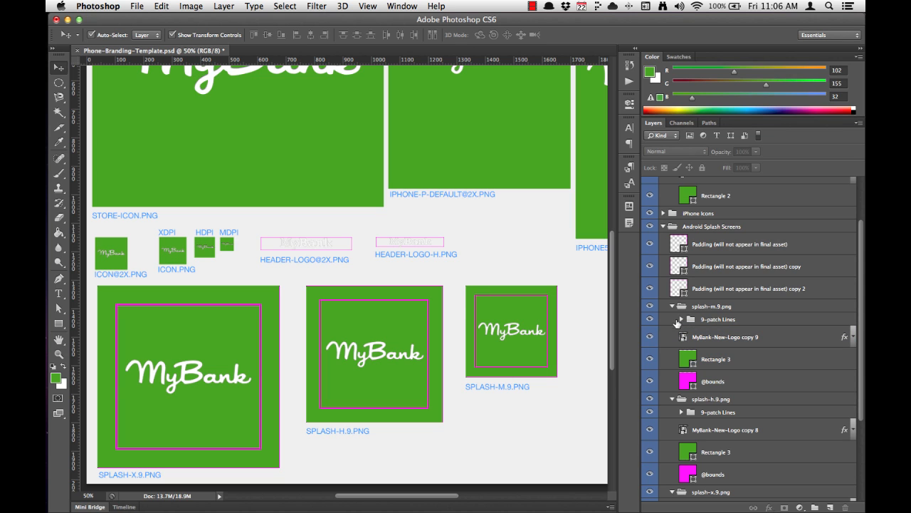
pyautogui.click(672, 306)
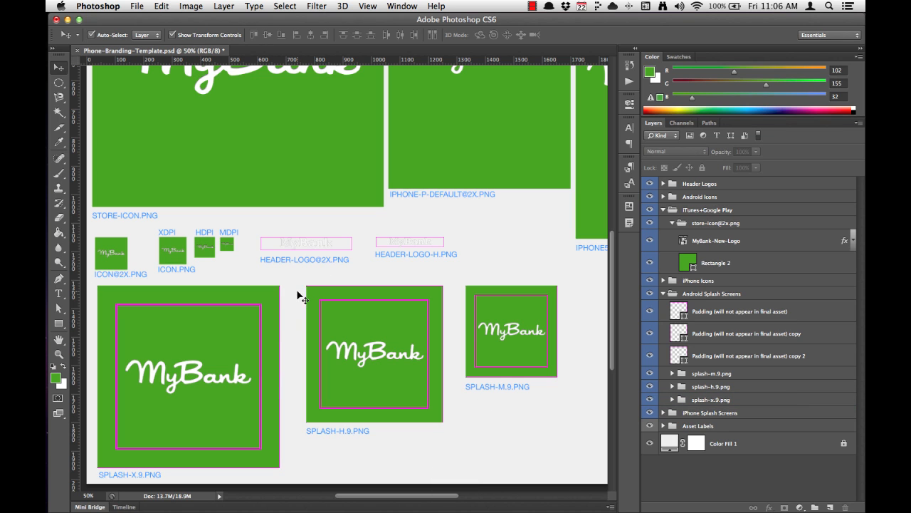
pyautogui.moveTo(262, 298)
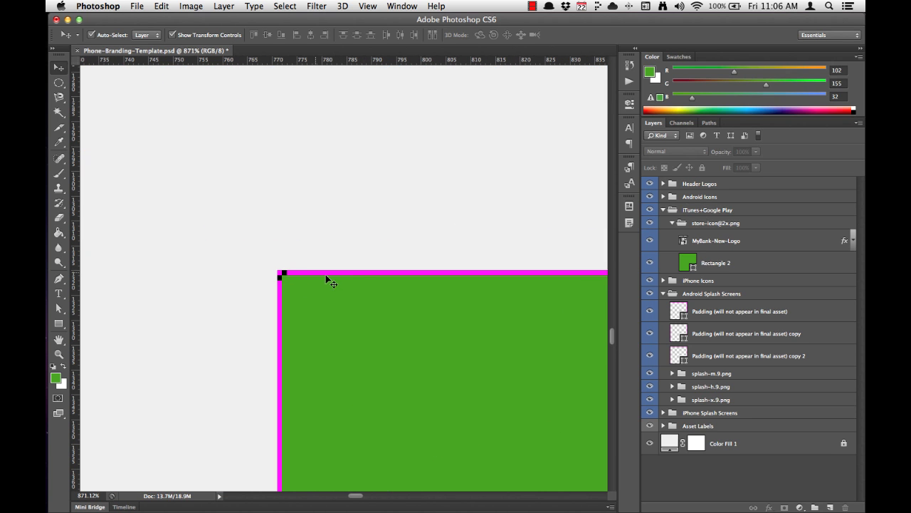
pyautogui.moveTo(418, 277)
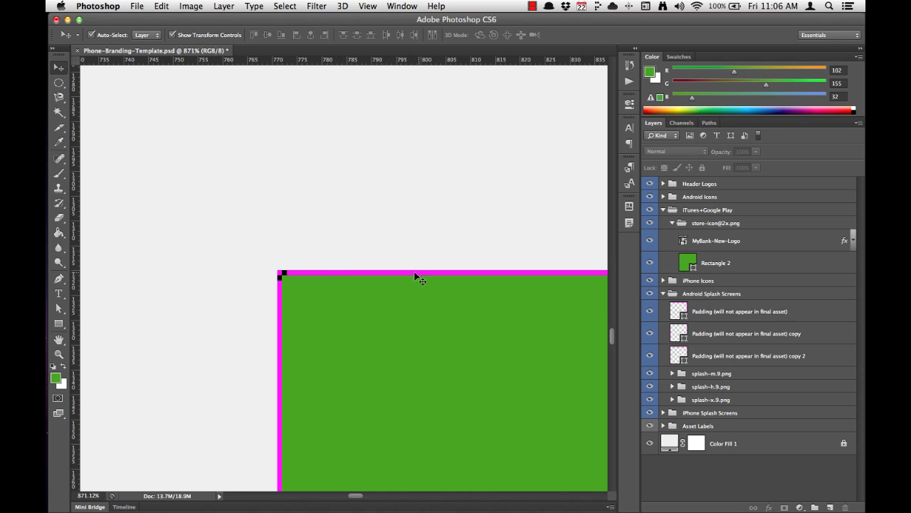
pyautogui.moveTo(284, 282)
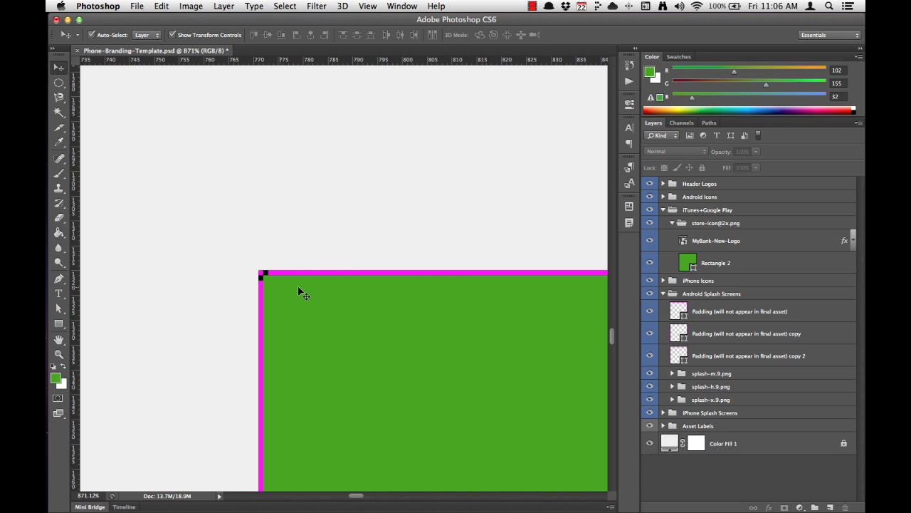
# - Zoom to the splash-h rectangle corners to check the 9-patch dots, selecting the rectangle
pyautogui.hscroll(3)
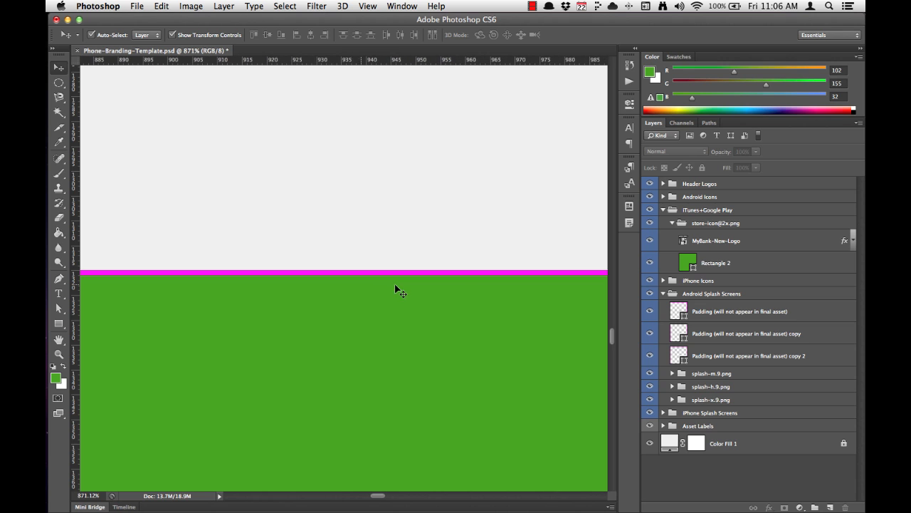
pyautogui.hscroll(3)
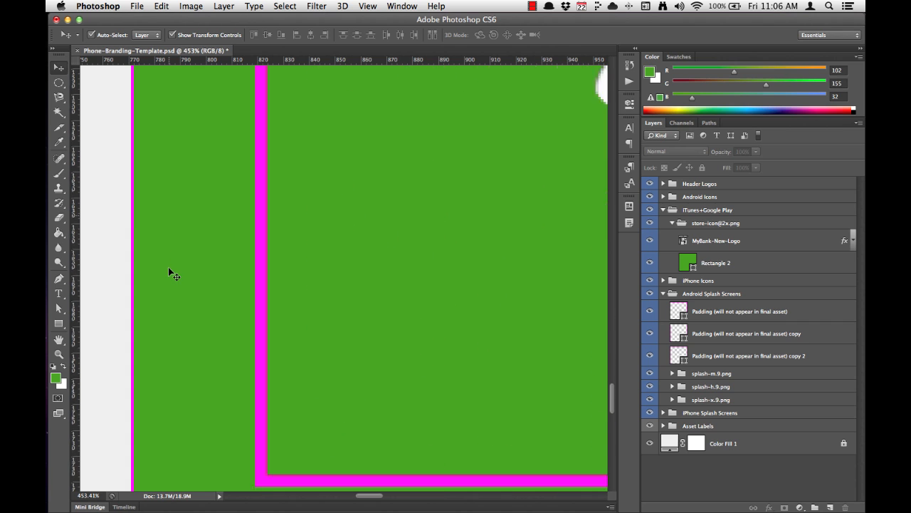
pyautogui.scroll(-3)
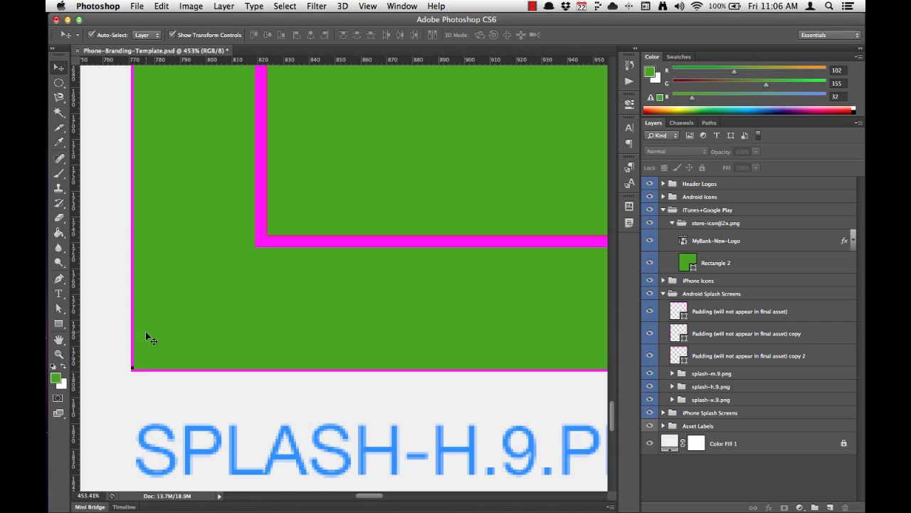
pyautogui.moveTo(146, 353)
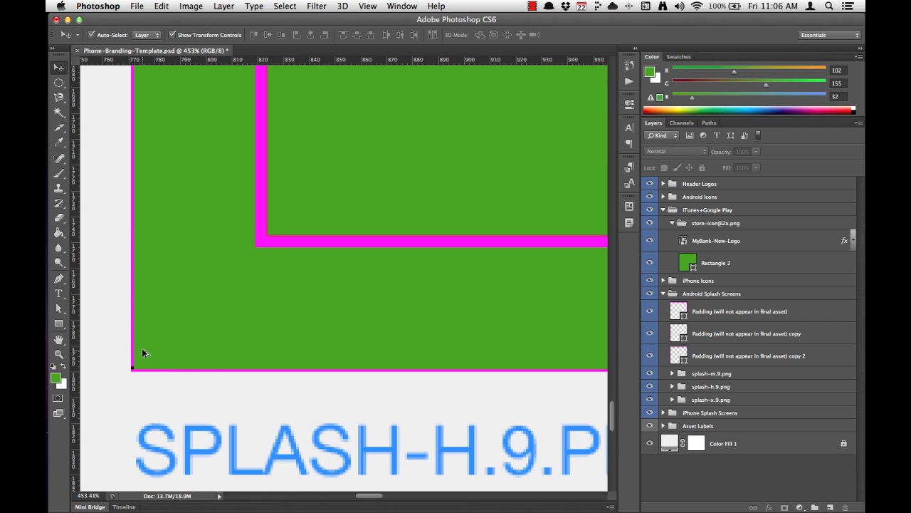
pyautogui.moveTo(145, 353); pyautogui.dragTo(143, 350)
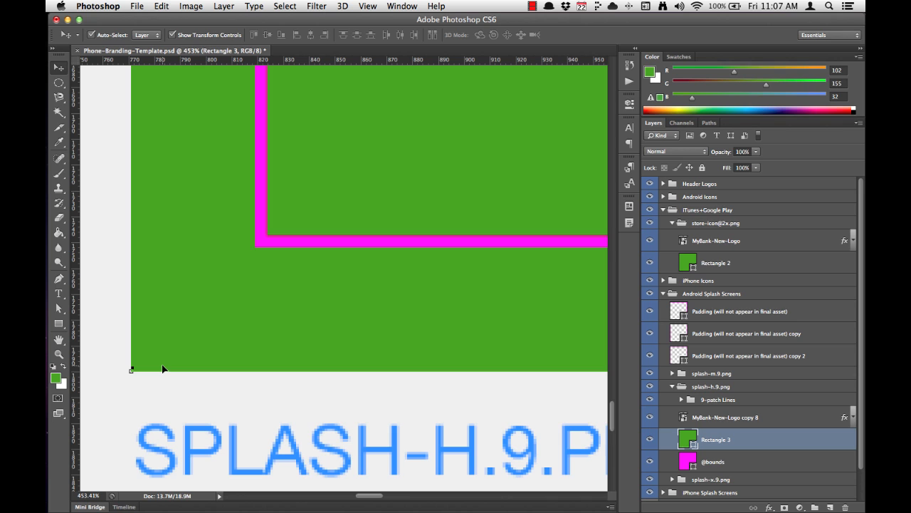
# - Undo the accidental rectangle change via Cmd+Z and check the remaining corner dots
pyautogui.press('cmd+z')
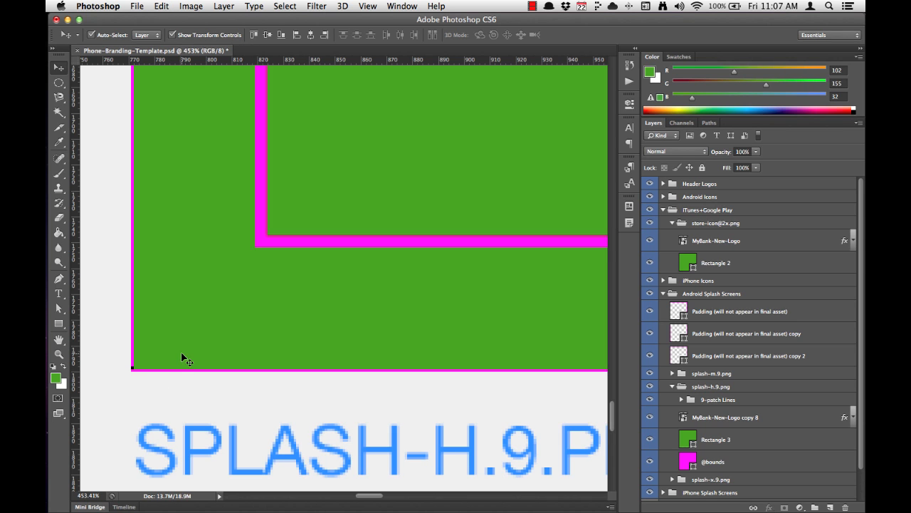
pyautogui.click(161, 6)
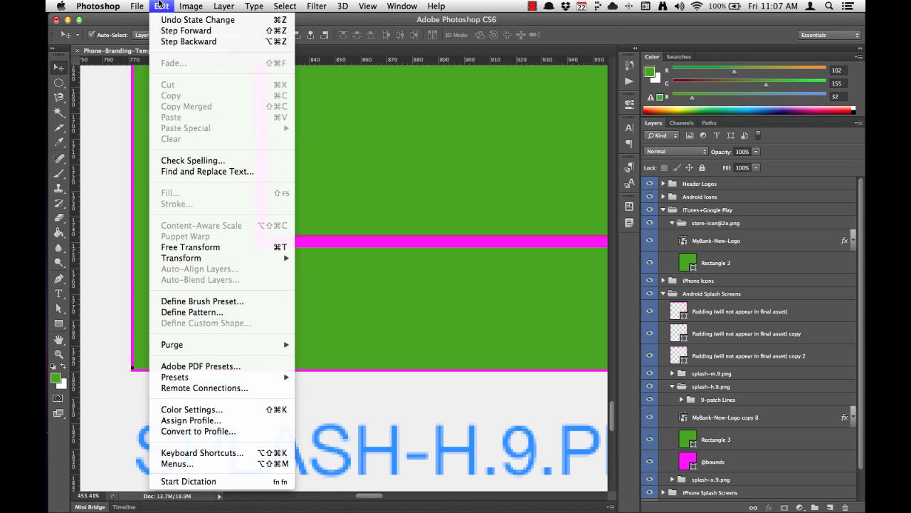
pyautogui.moveTo(188, 41)
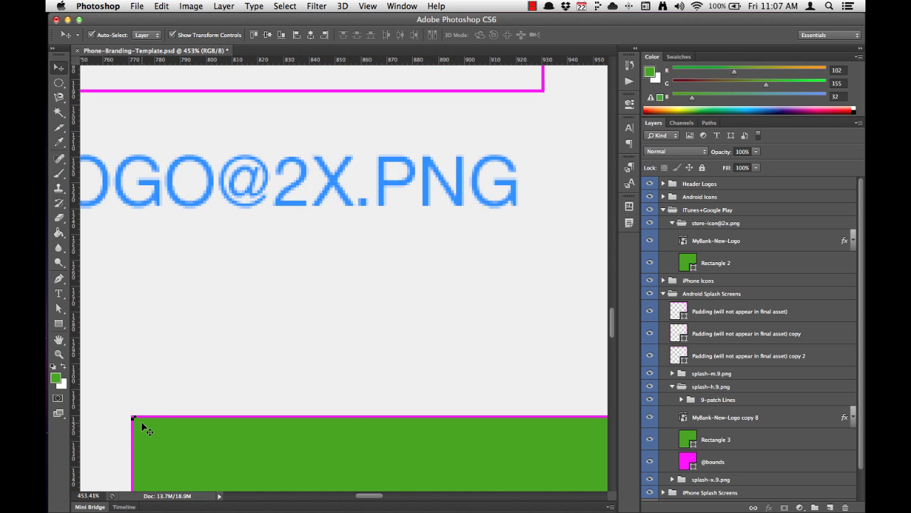
pyautogui.hscroll(3)
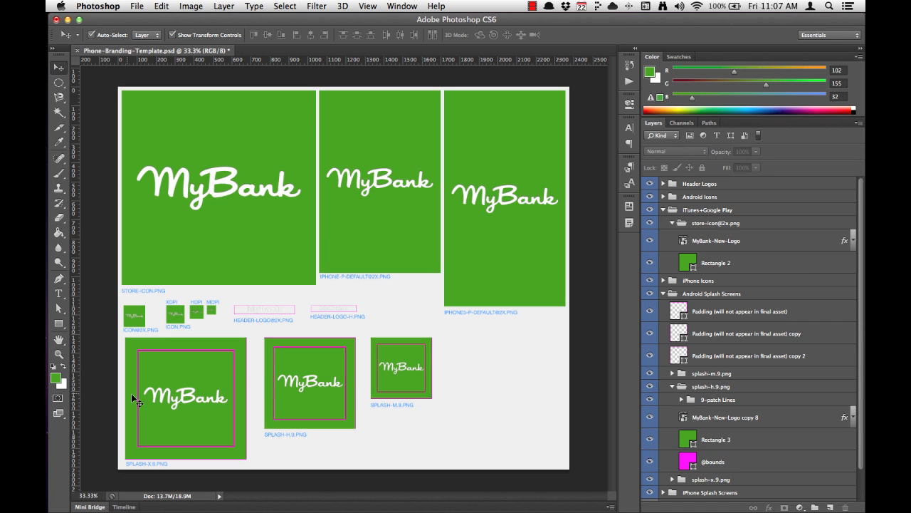
pyautogui.moveTo(330, 396)
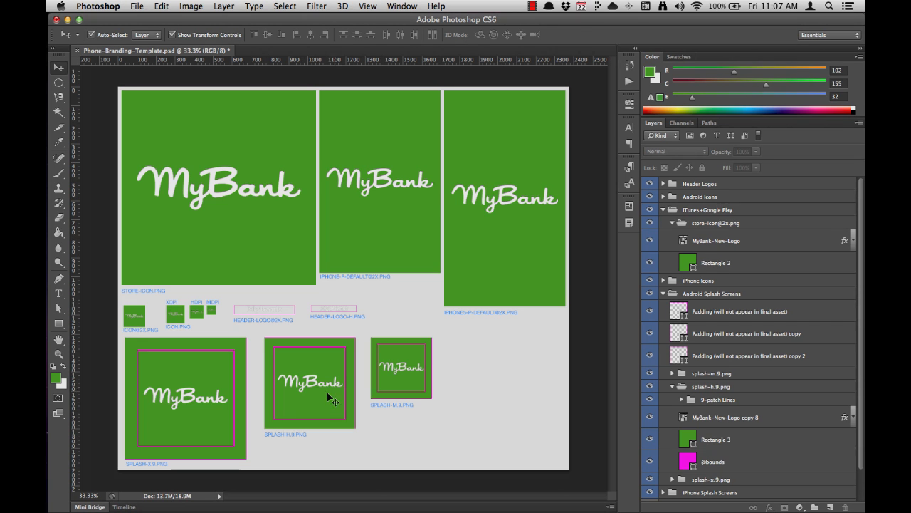